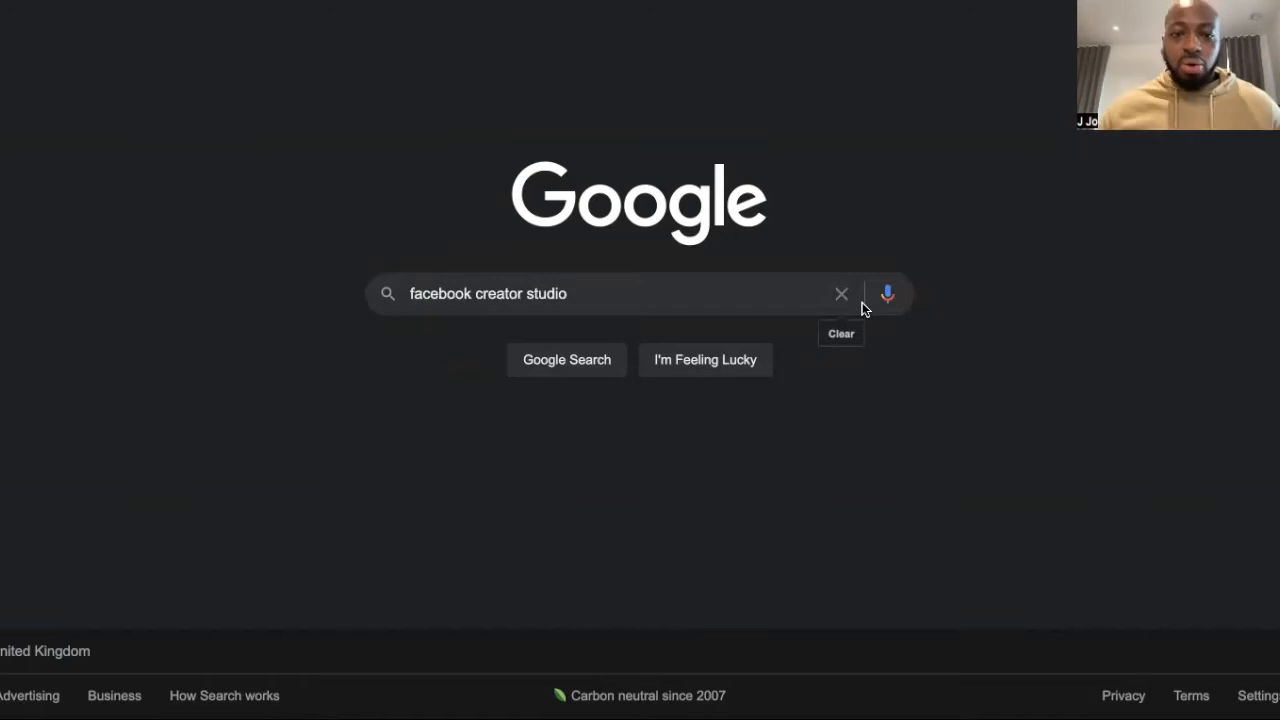
{"action": "mouse_move", "coordinate": [572, 292]}
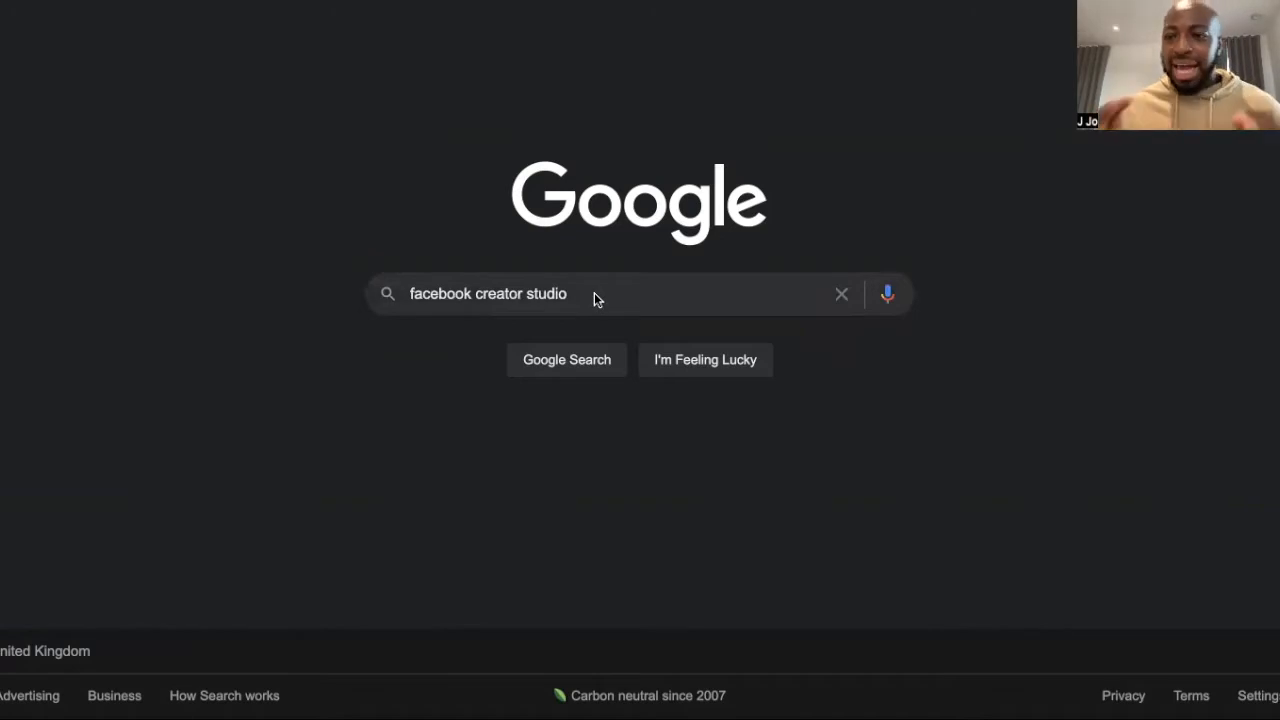
{"action": "mouse_move", "coordinate": [582, 300]}
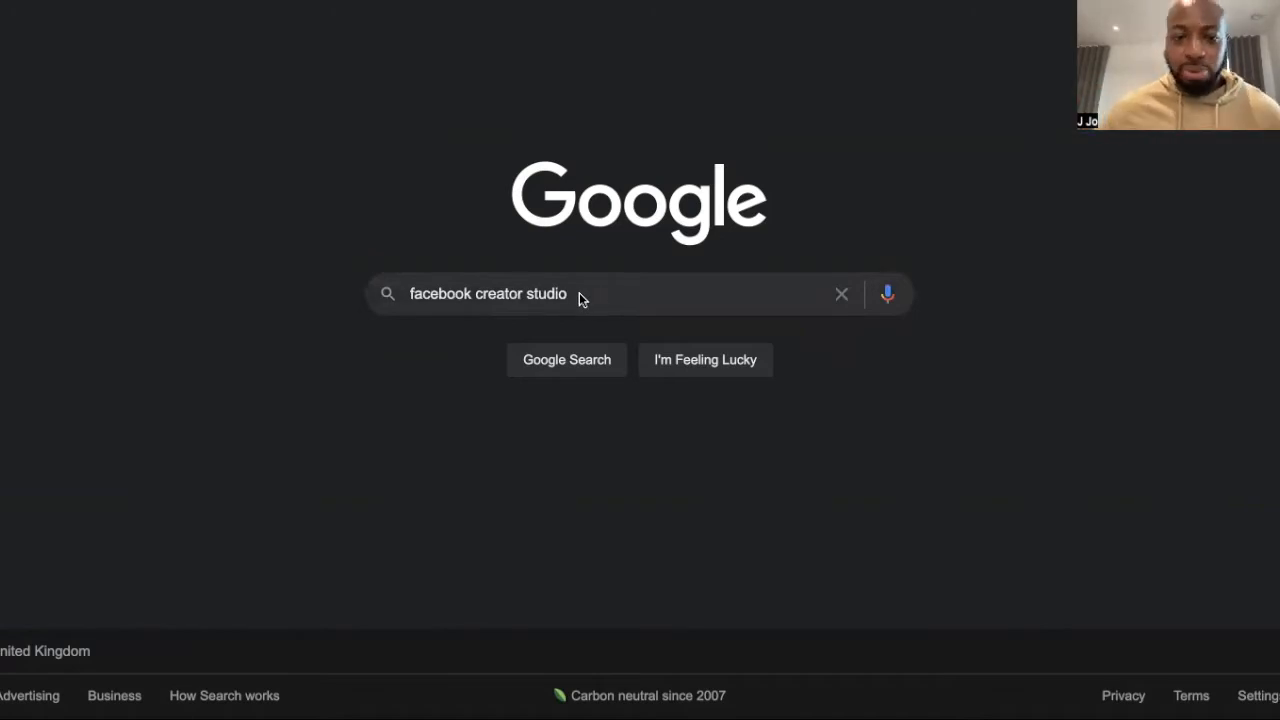
- Run the Google search for 'facebook creator studio' and show the results
{"action": "left_click", "coordinate": [566, 360]}
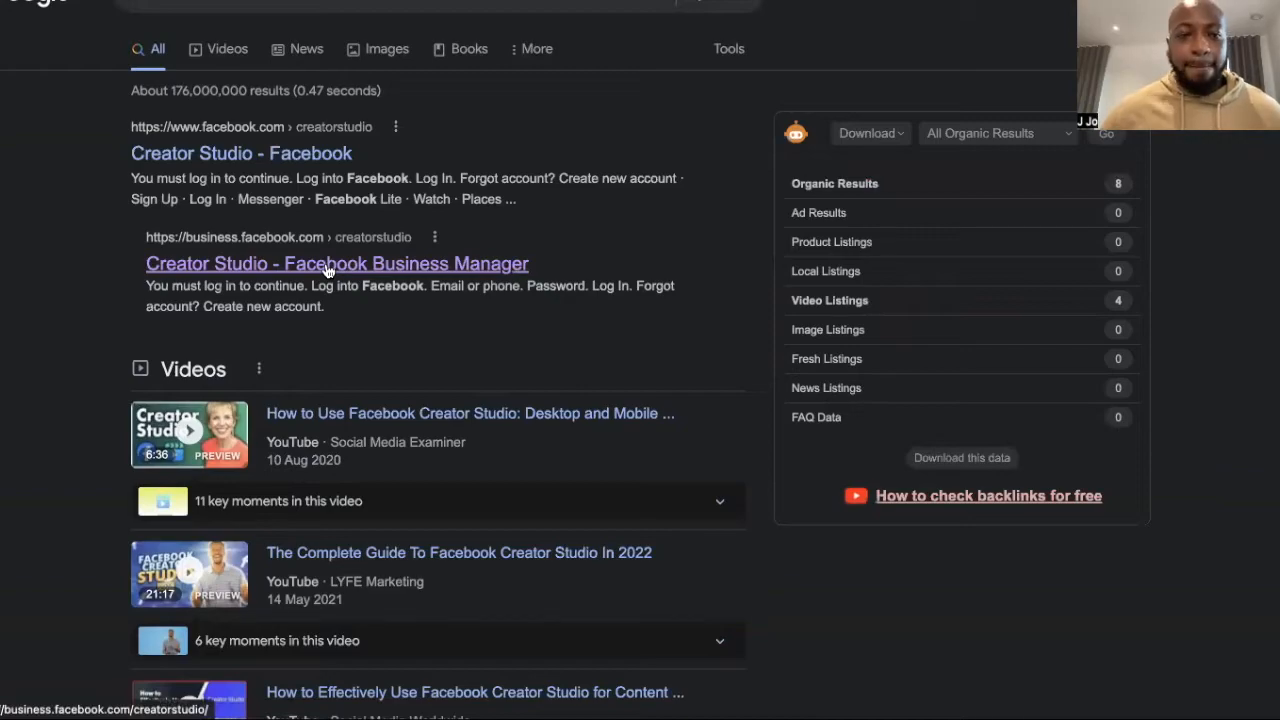
- Open Creator Studio for Gold Star Social Media and go to the Pre-published section
{"action": "left_click", "coordinate": [336, 264]}
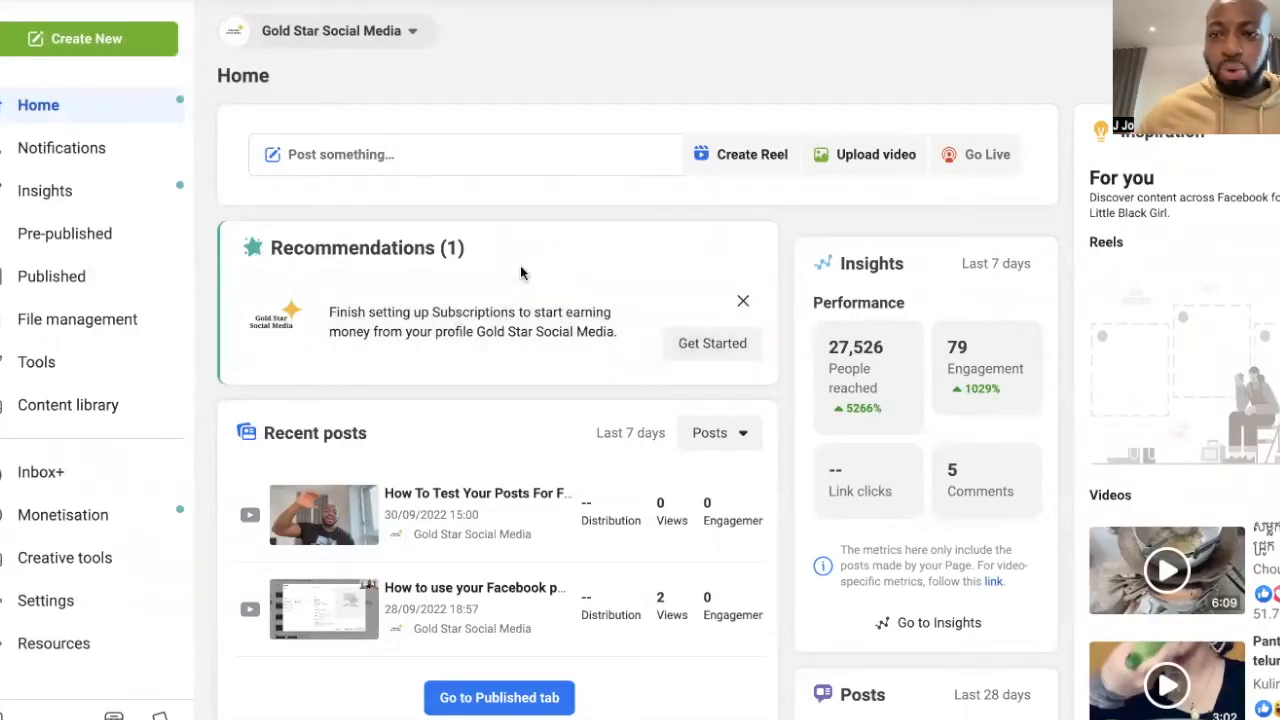
{"action": "mouse_move", "coordinate": [618, 32]}
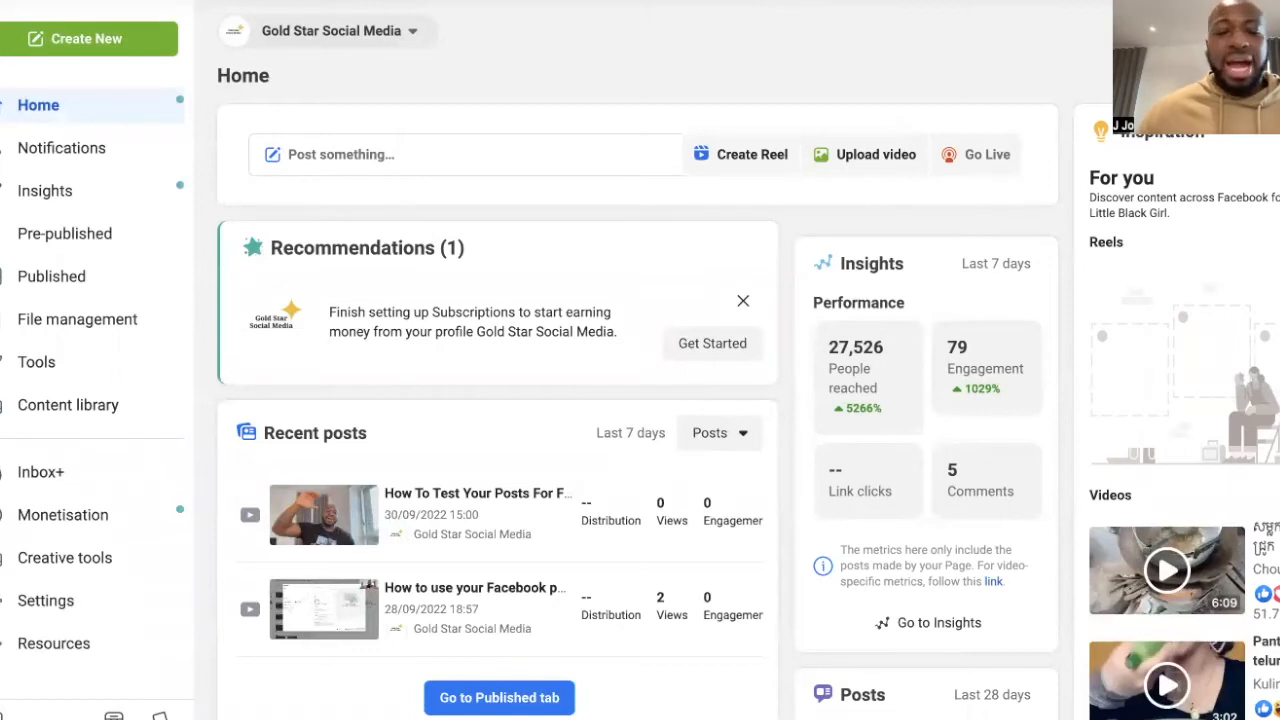
{"action": "mouse_move", "coordinate": [578, 234]}
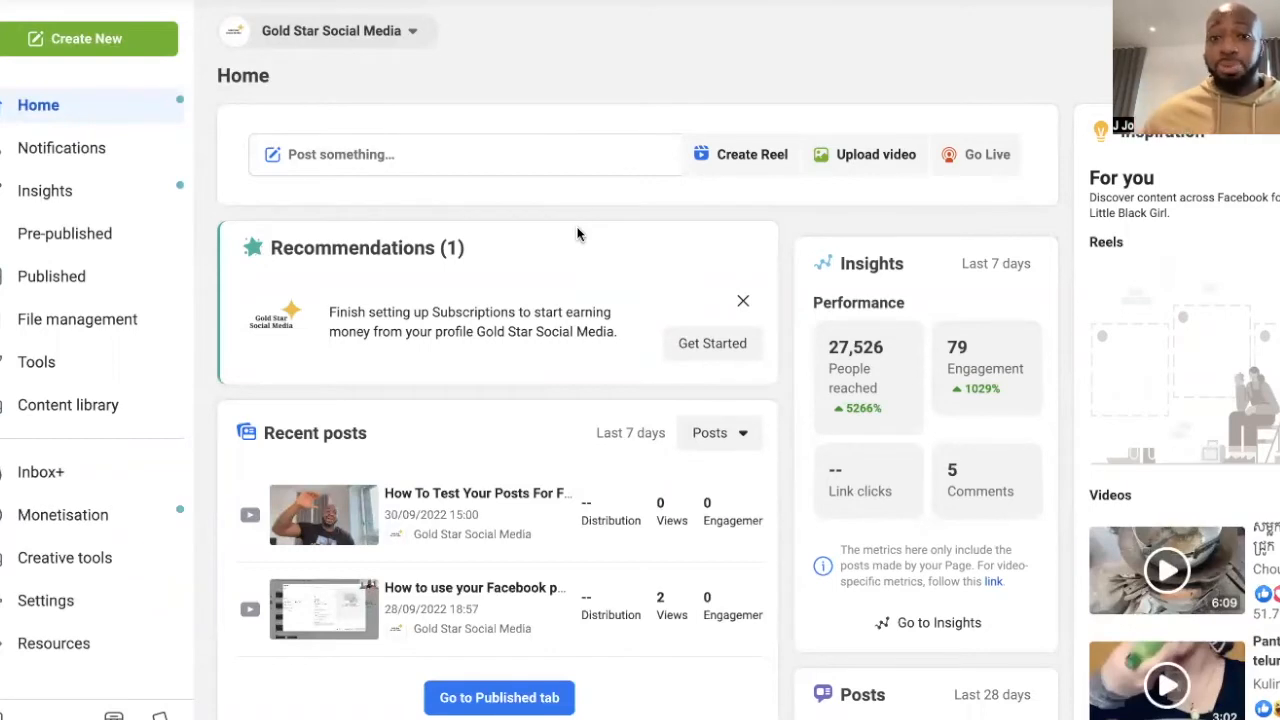
{"action": "mouse_move", "coordinate": [656, 32]}
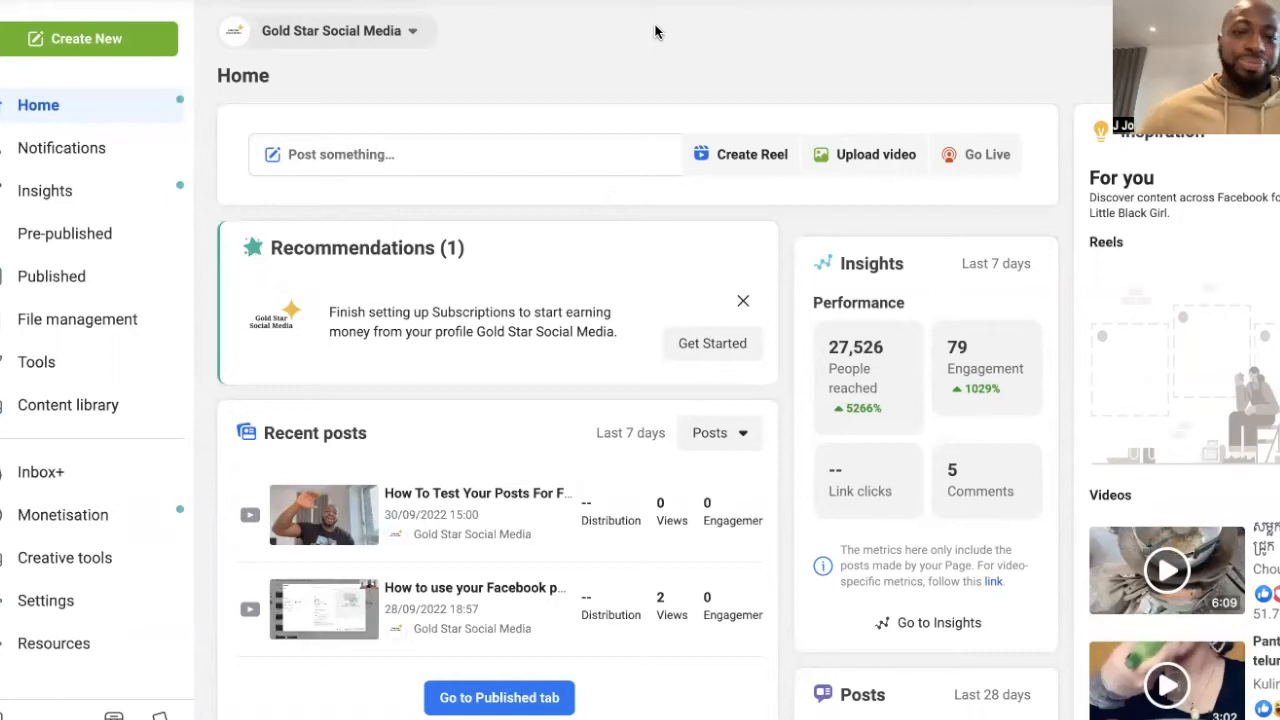
{"action": "mouse_move", "coordinate": [378, 108]}
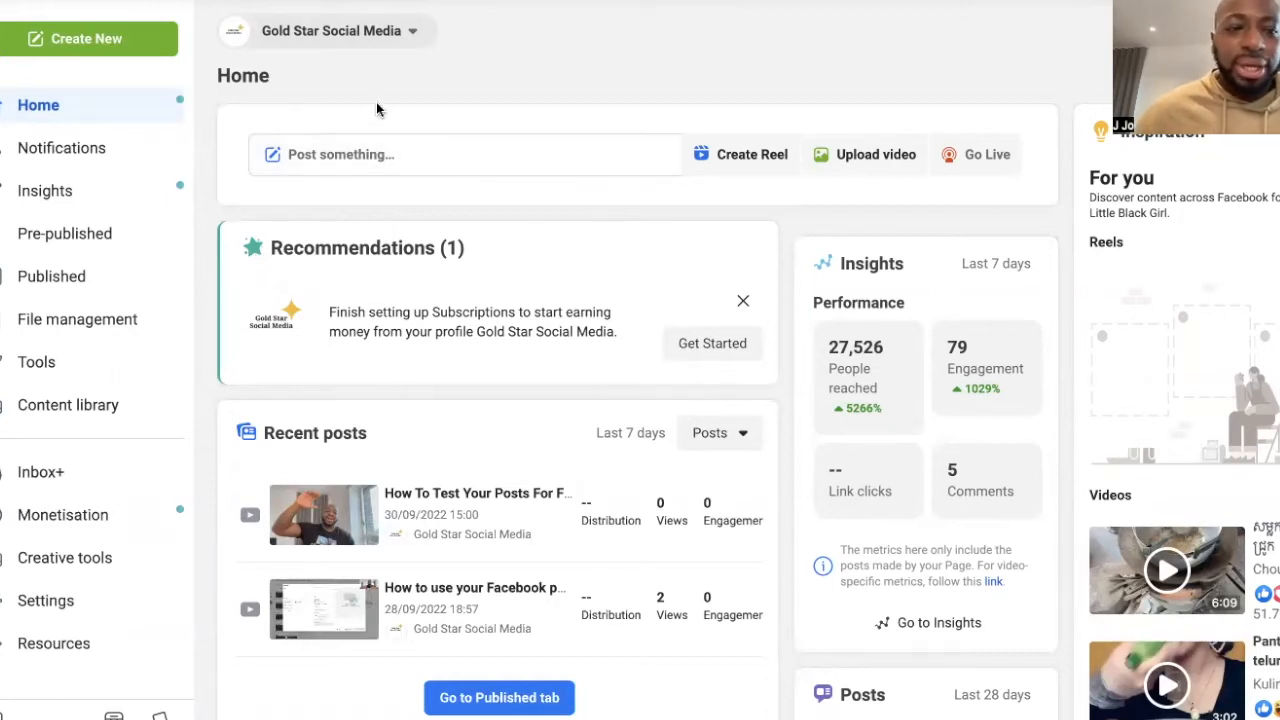
{"action": "mouse_move", "coordinate": [330, 96]}
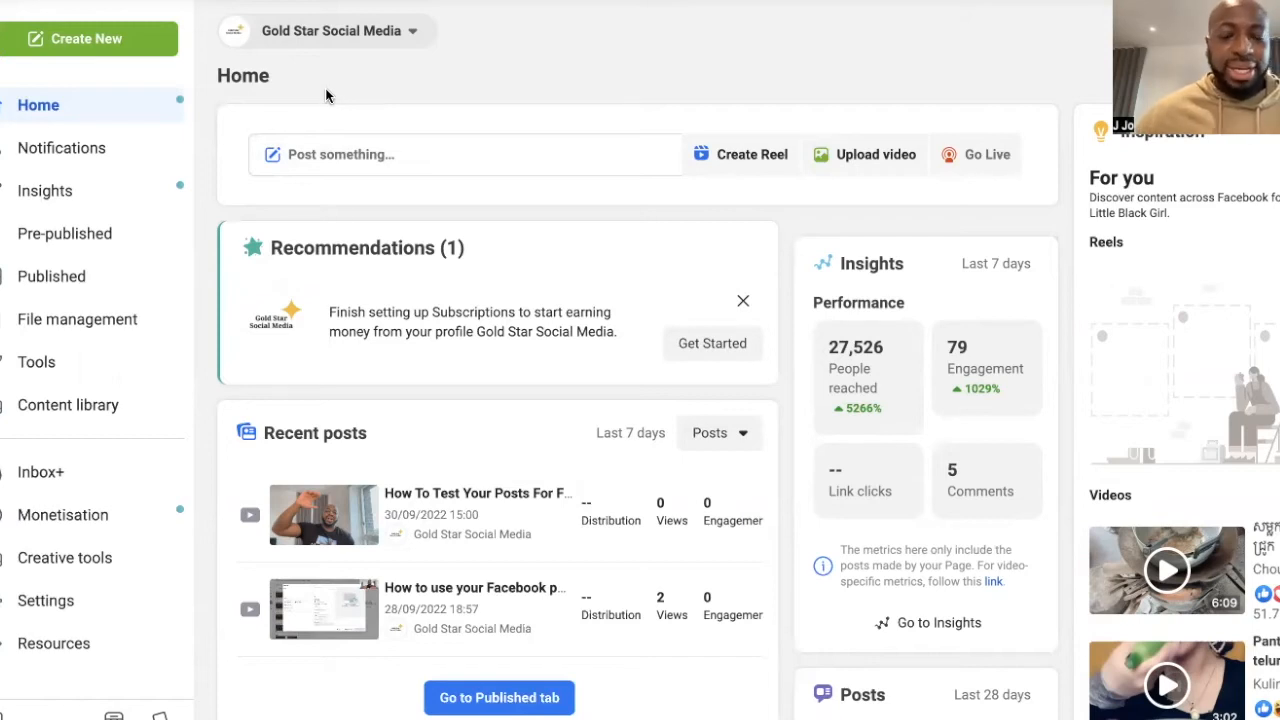
{"action": "mouse_move", "coordinate": [92, 52]}
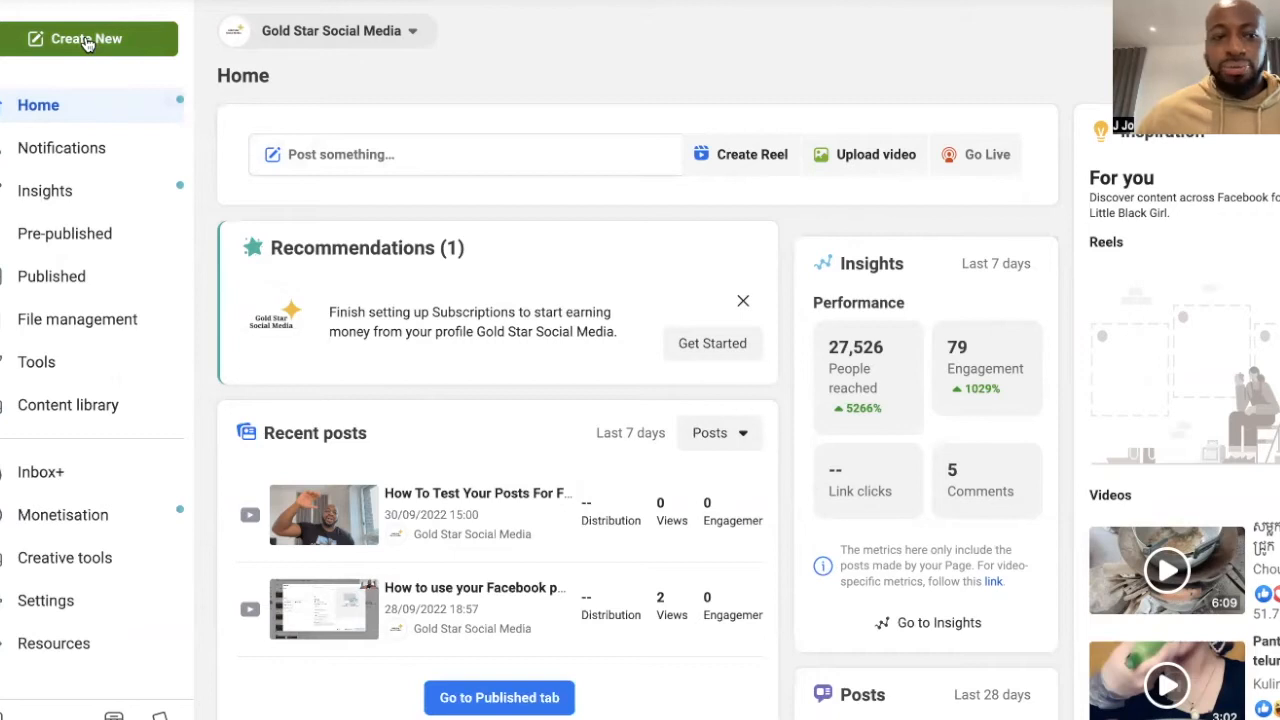
{"action": "mouse_move", "coordinate": [88, 276]}
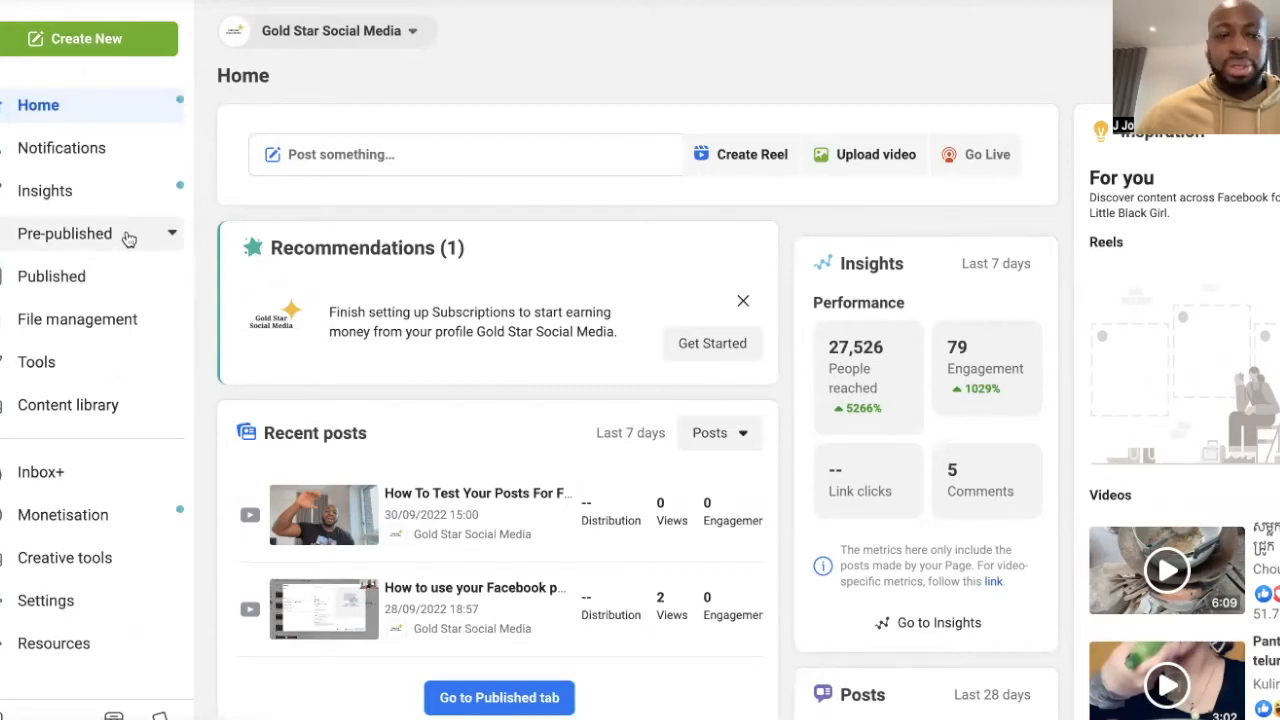
{"action": "left_click", "coordinate": [64, 232]}
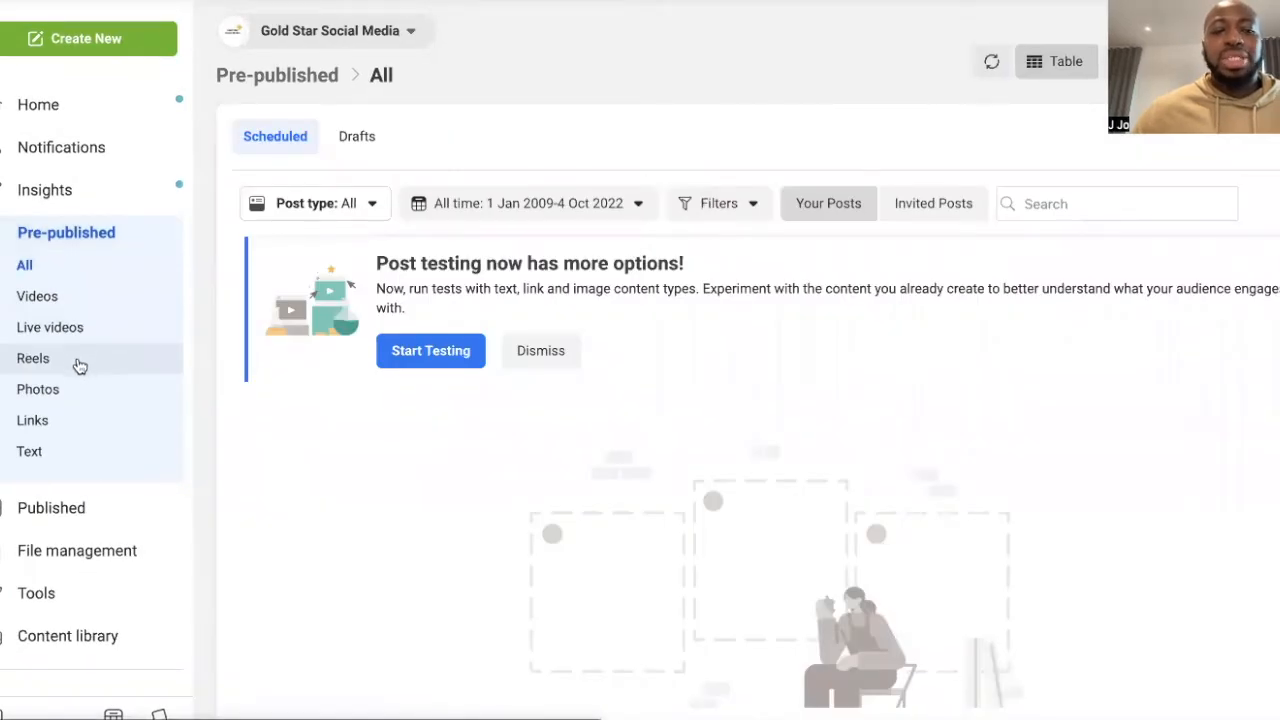
- Filter Pre-published to Reels and start a new reel with fbrEELSLIVE.mp4
{"action": "left_click", "coordinate": [32, 358]}
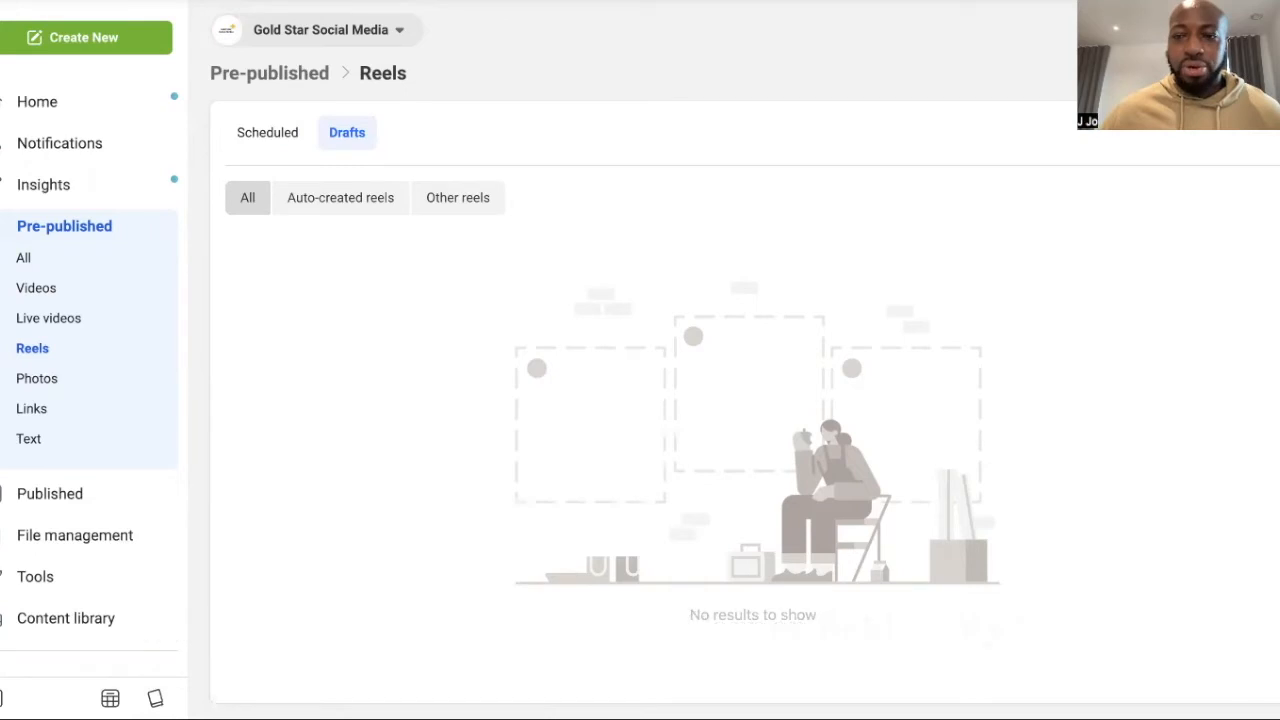
{"action": "left_click", "coordinate": [88, 36]}
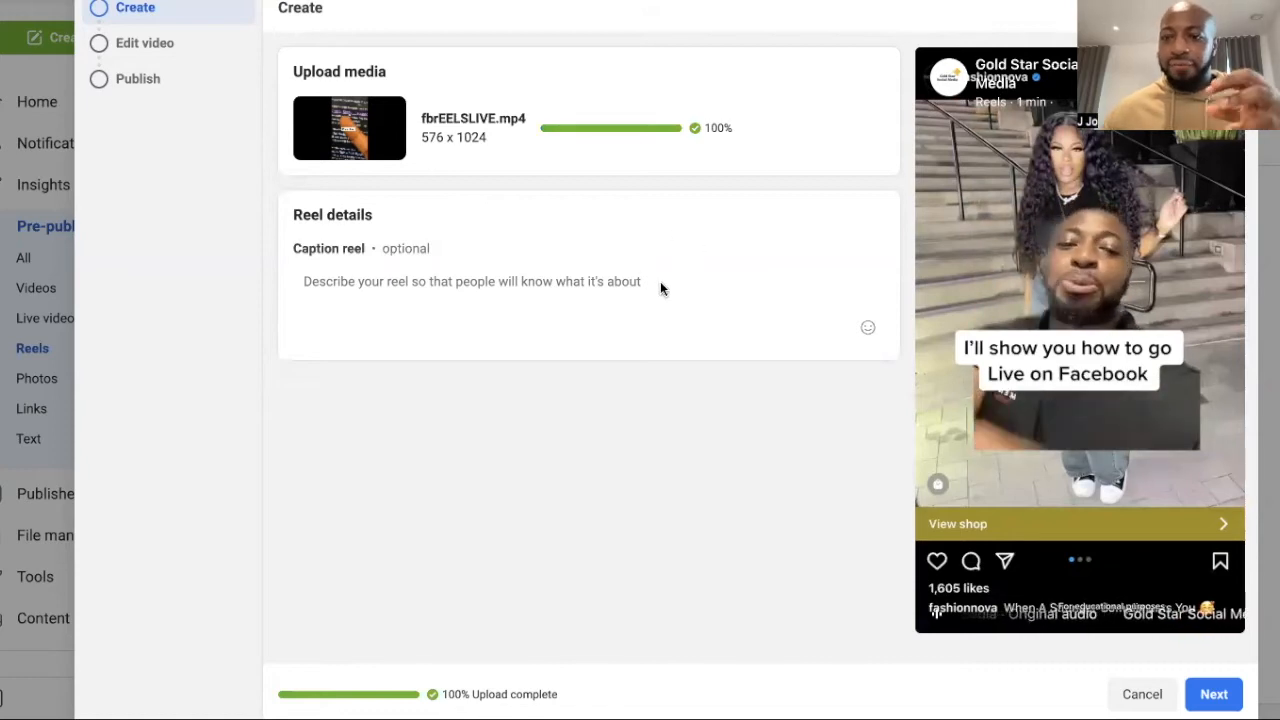
{"action": "mouse_move", "coordinate": [710, 228]}
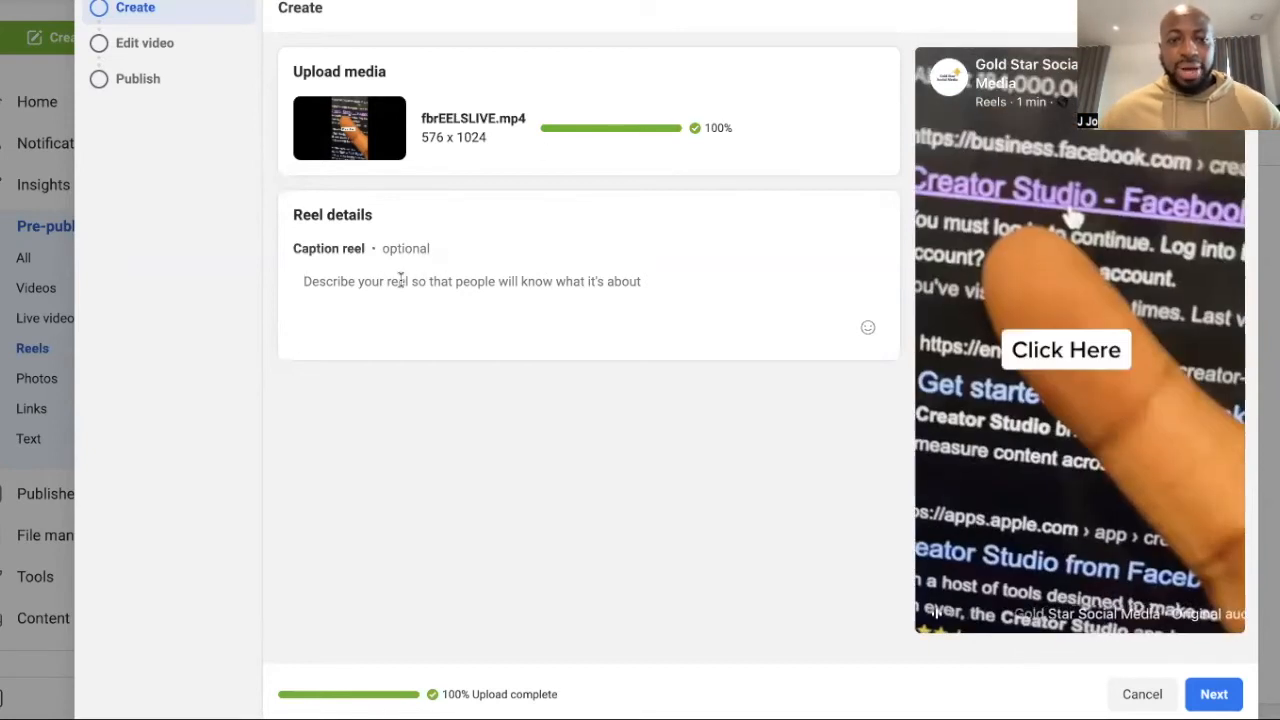
- Caption the reel 'Facebook Reel' and continue to the Edit video step
{"action": "type", "text": "Fa"}
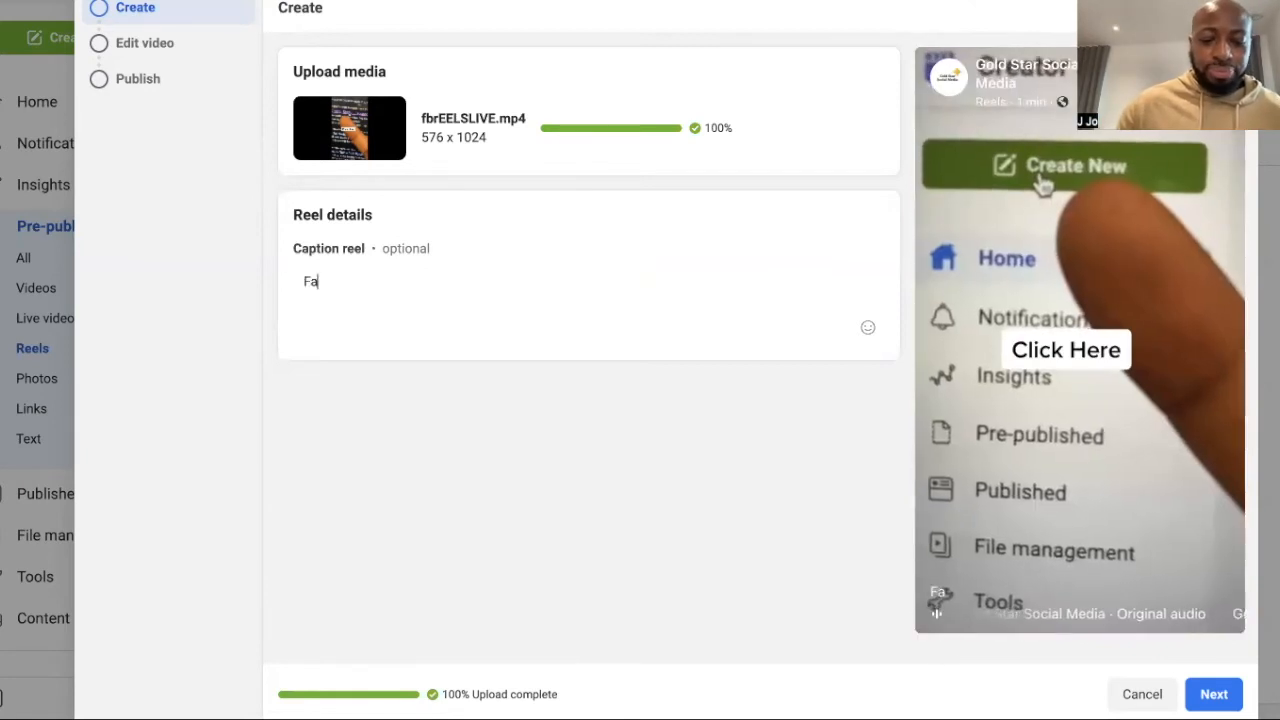
{"action": "type", "text": "cebook Reel"}
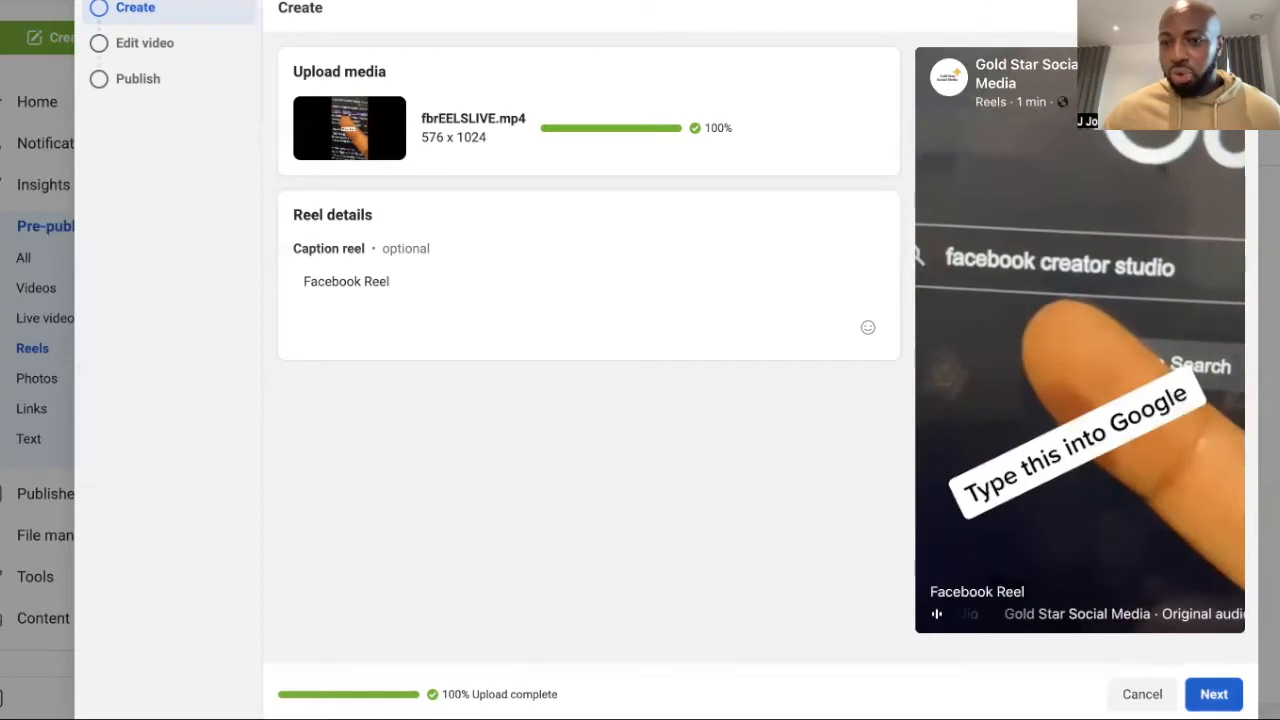
{"action": "left_click", "coordinate": [1214, 694]}
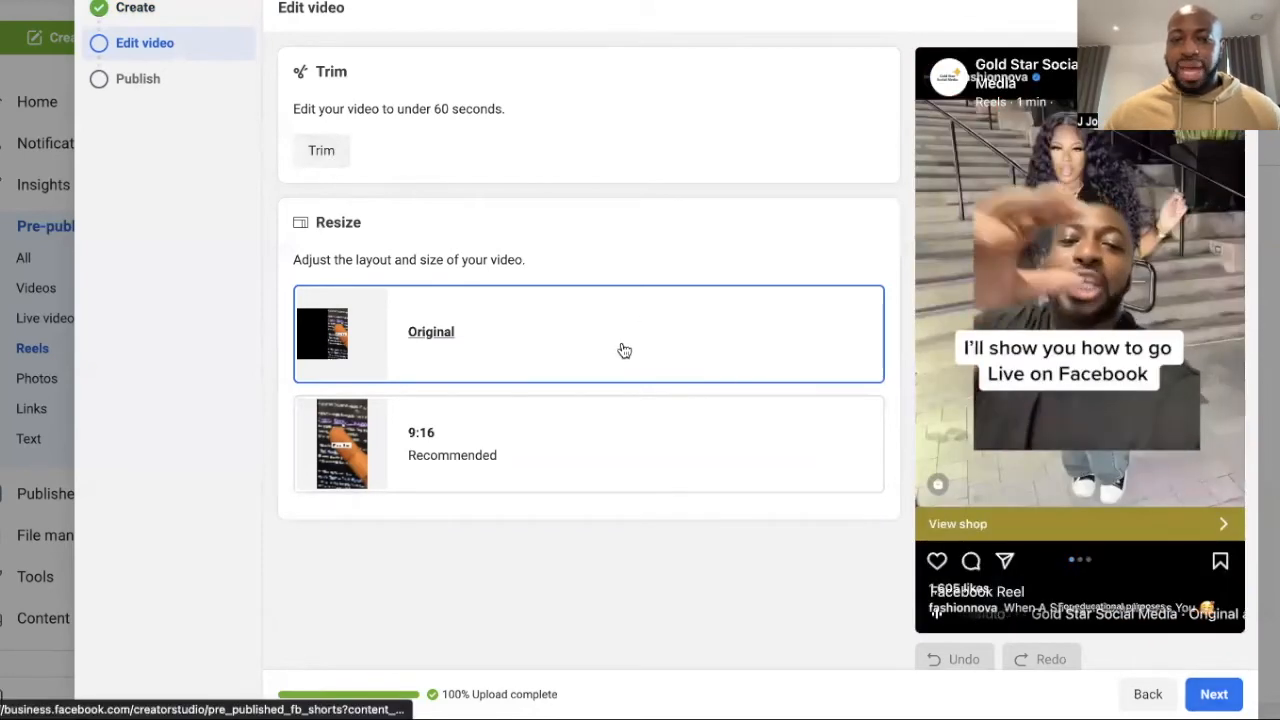
- Keep Original size and continue to the Publish step
{"action": "left_click", "coordinate": [1212, 694]}
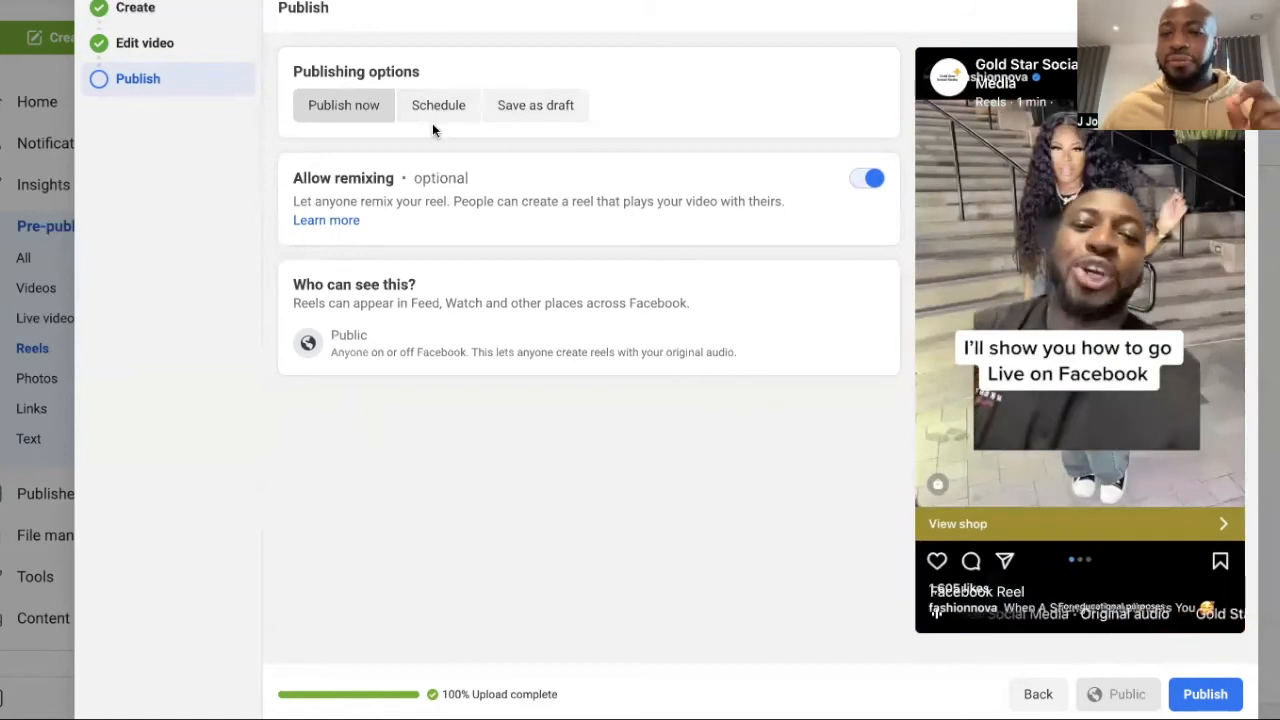
- Choose Schedule and open the date picker showing 4 October 2022, 05:21 PM
{"action": "left_click", "coordinate": [438, 104]}
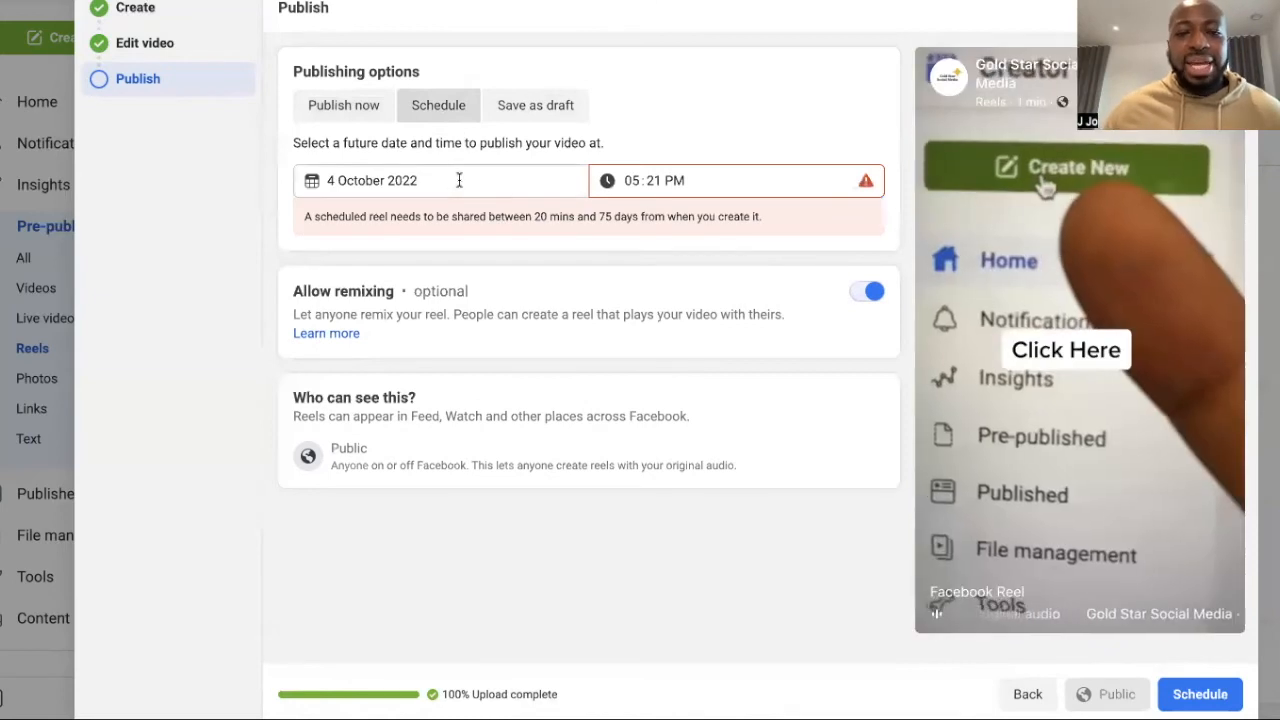
{"action": "left_click", "coordinate": [440, 180]}
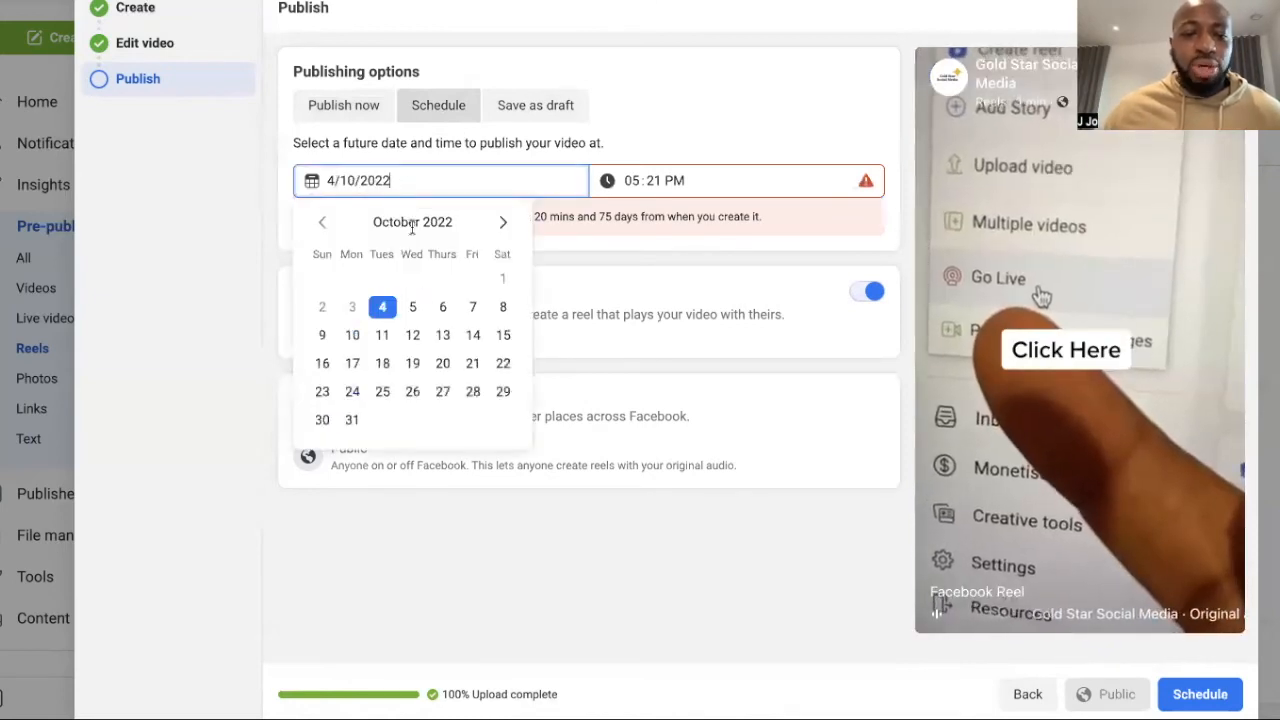